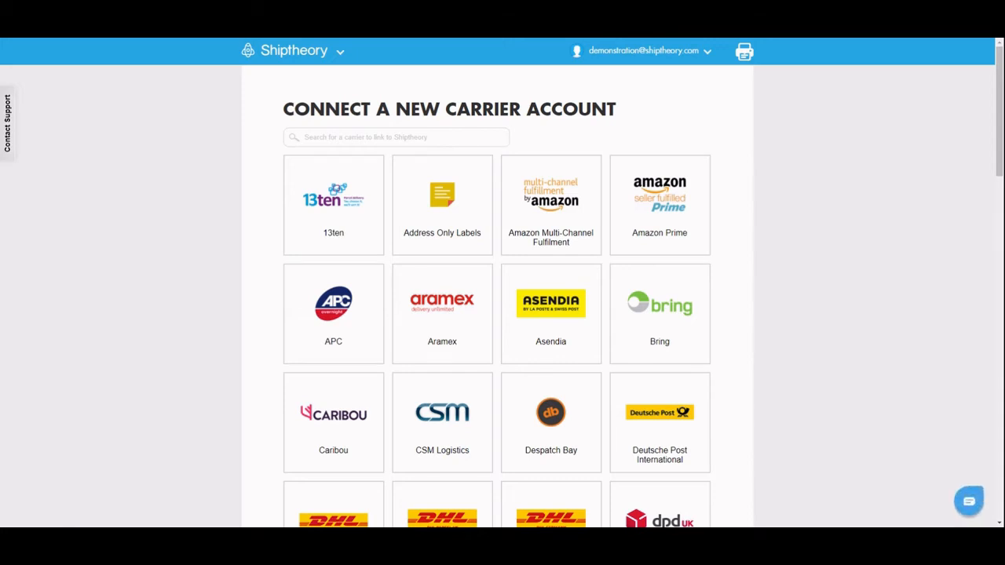
Filter the carrier list by searching "fed" to find FedEx.
click(396, 136)
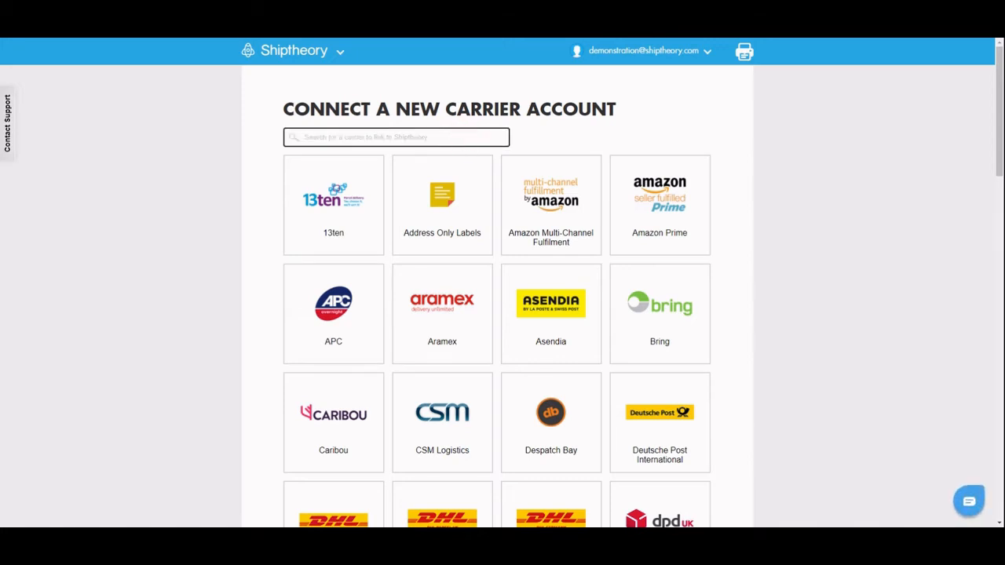
text(fed)
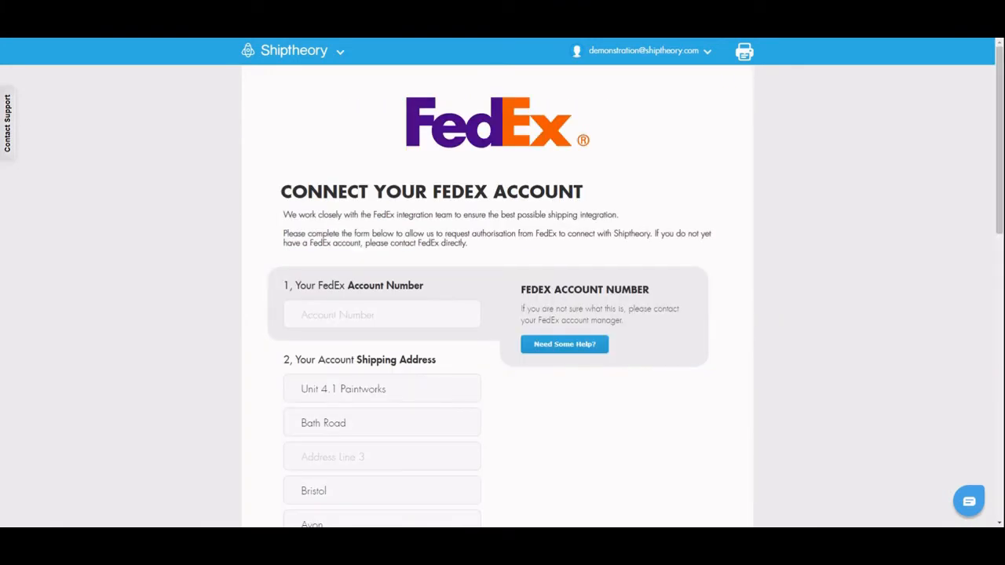
Enter "General" as Description of Goods and connect the FedEx account.
scroll(down, 3)
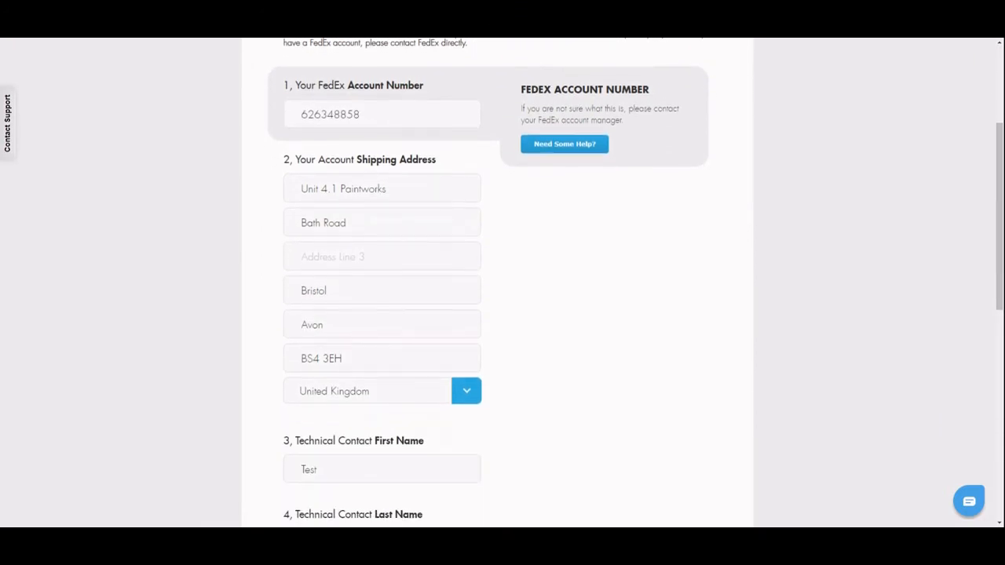
scroll(down, 3)
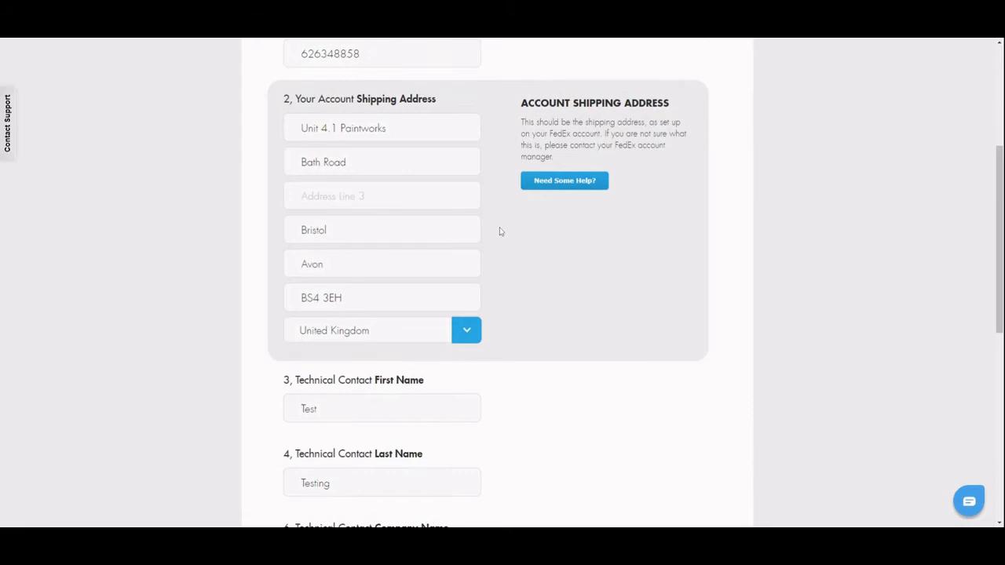
scroll(down, 3)
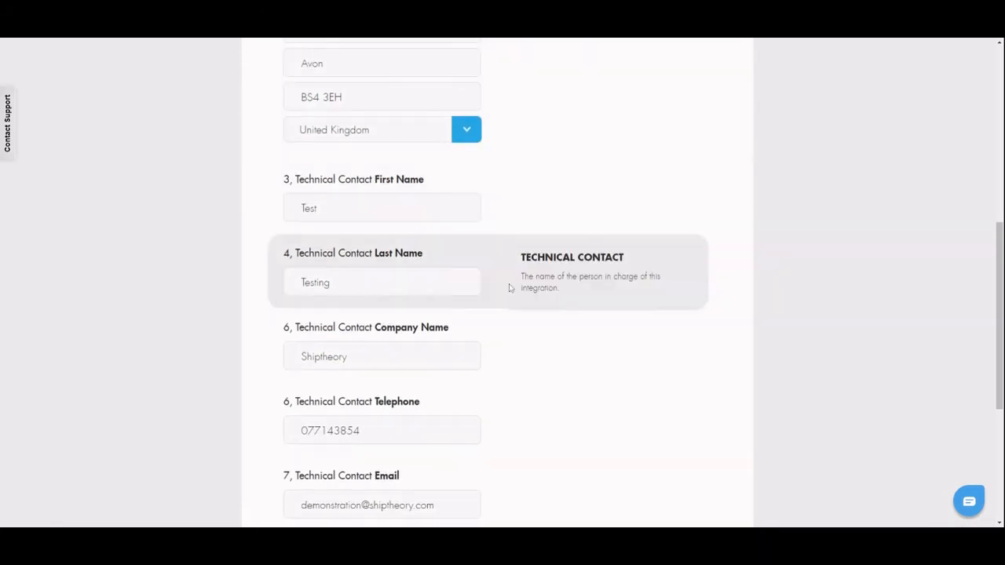
scroll(down, 3)
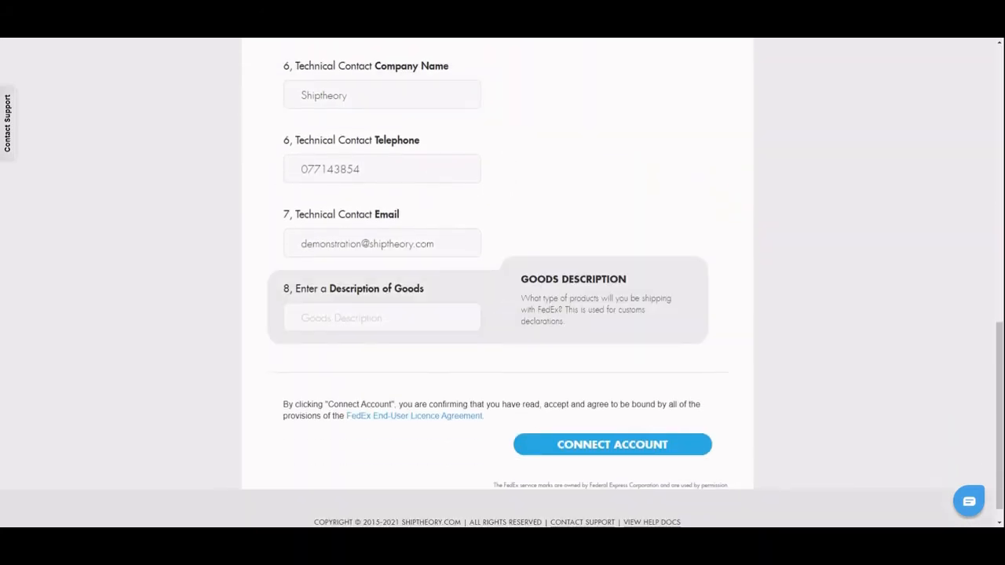
text(Gener)
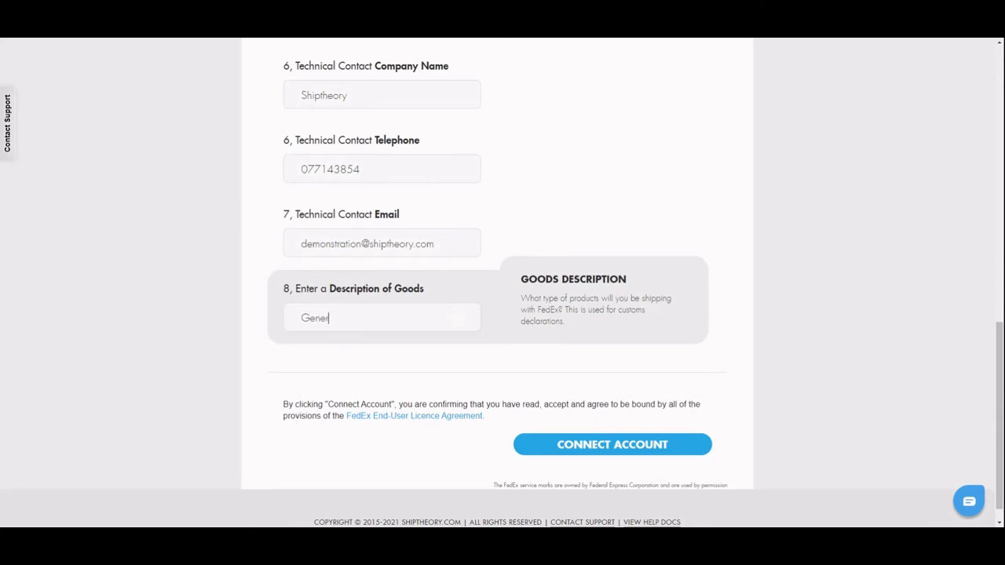
click(613, 443)
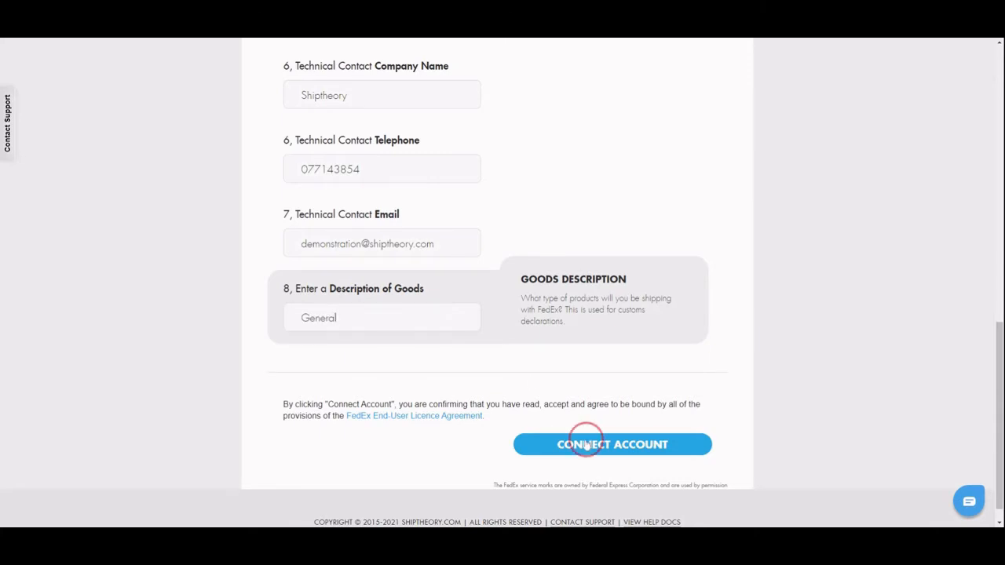
click(613, 443)
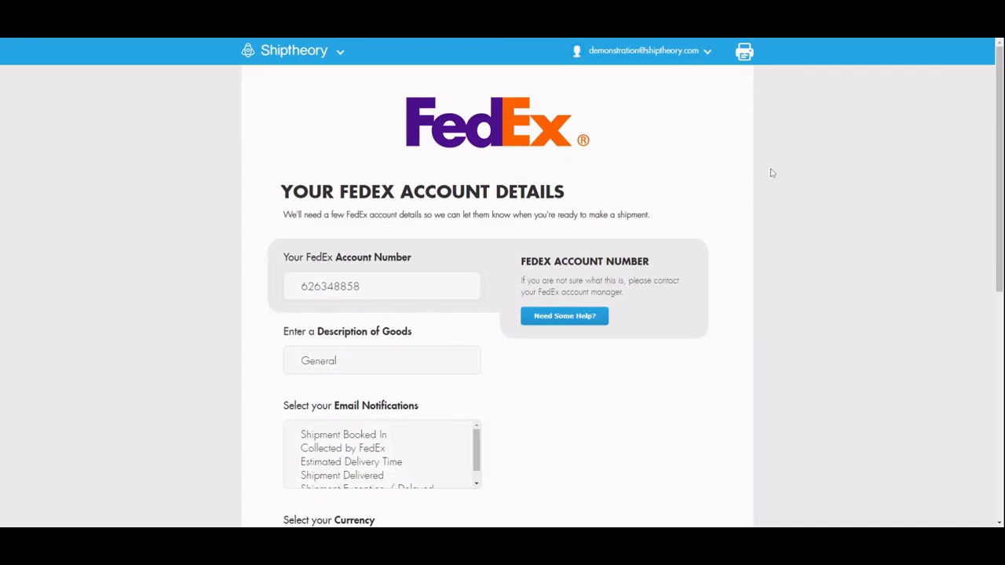
mouse_move(870, 98)
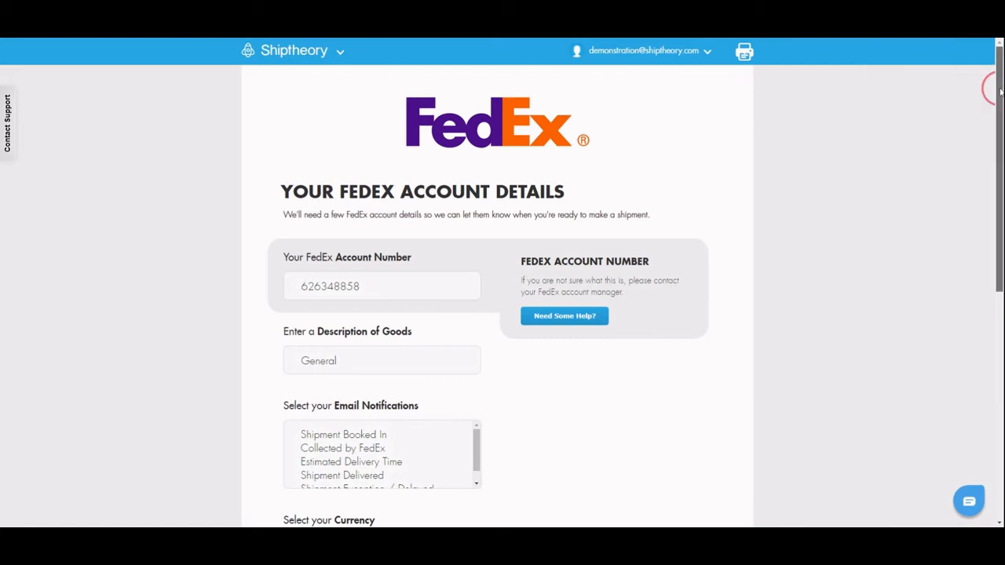
Scroll the FedEx account details page down to the Test Connection green tick.
scroll(down, 3)
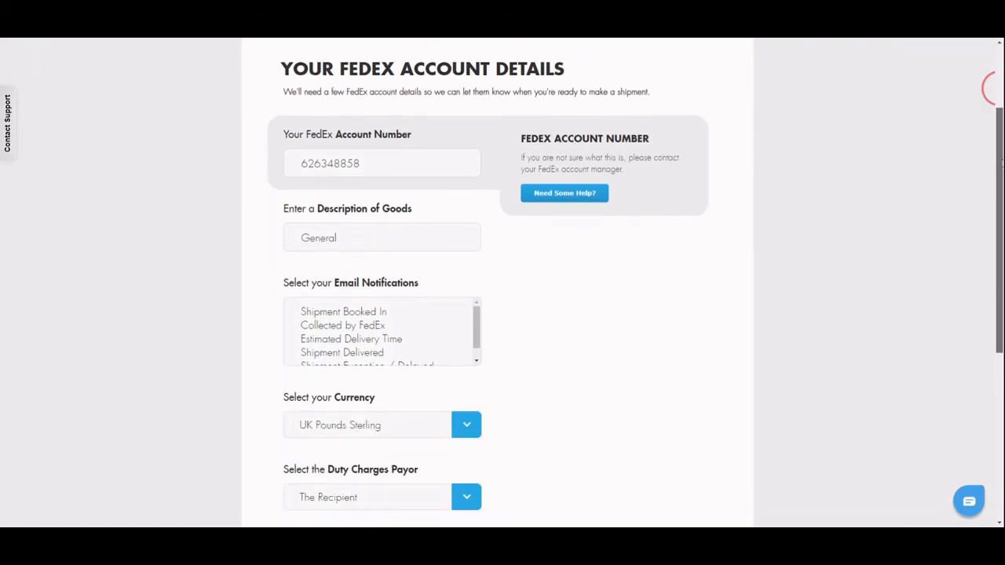
scroll(down, 3)
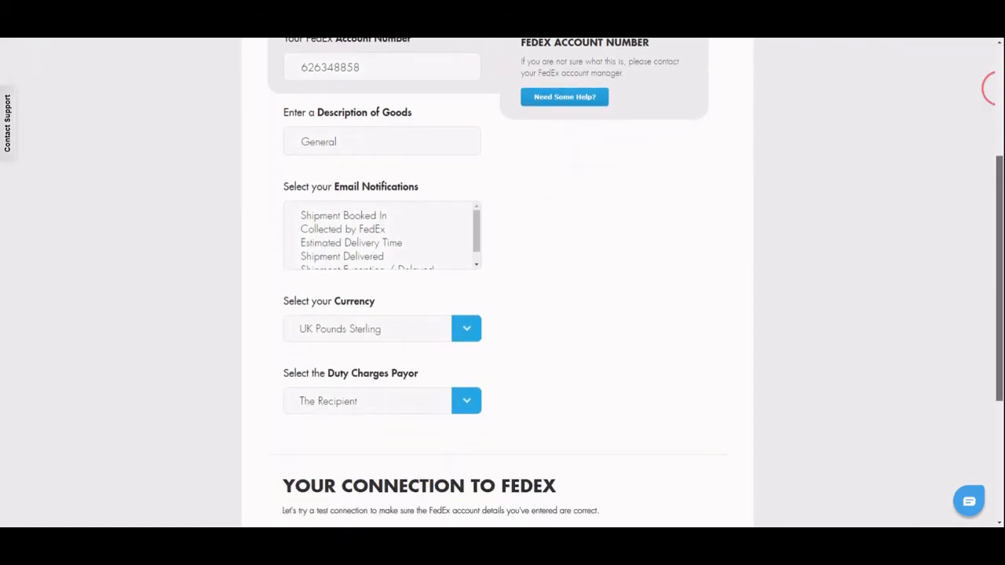
scroll(down, 3)
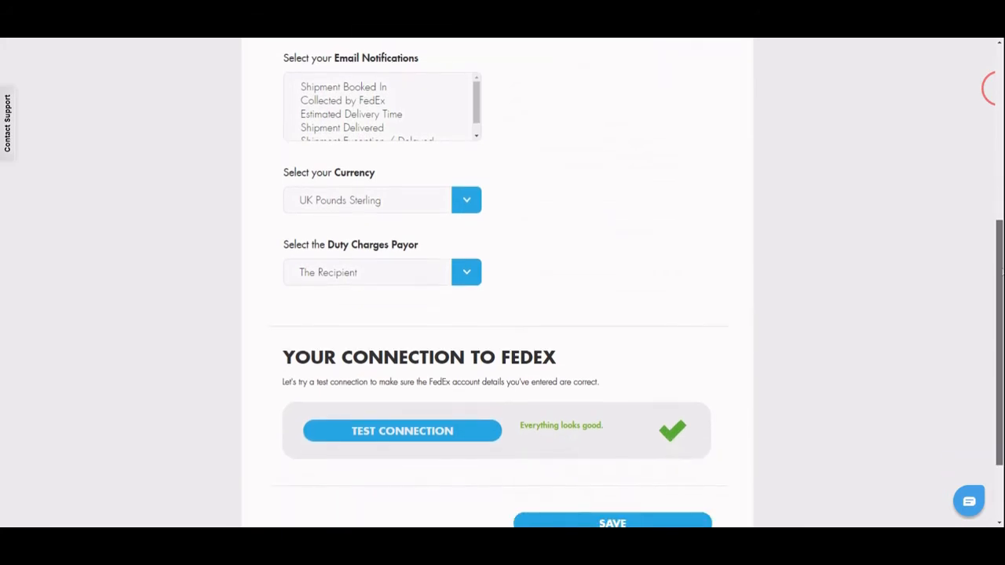
scroll(down, 3)
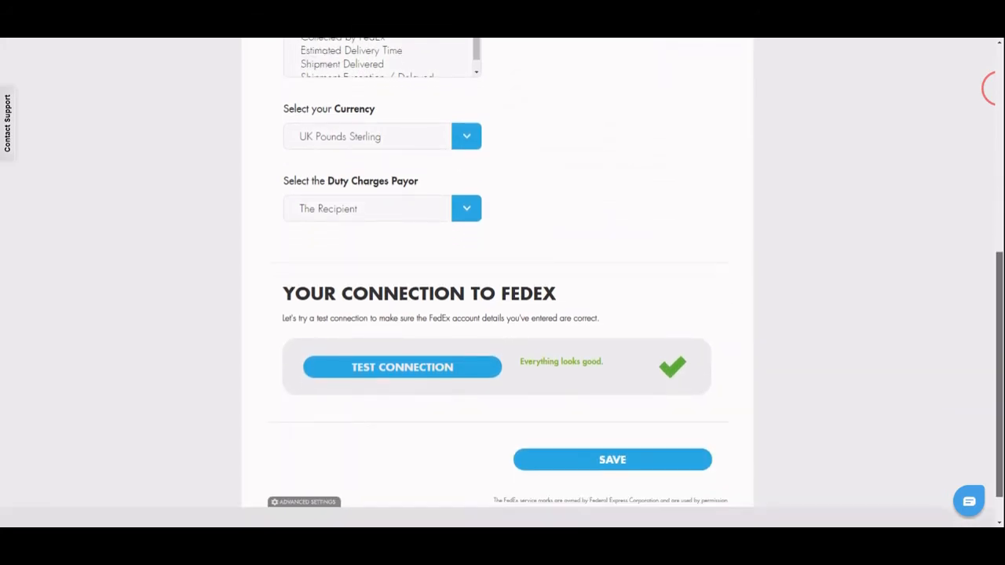
scroll(down, 3)
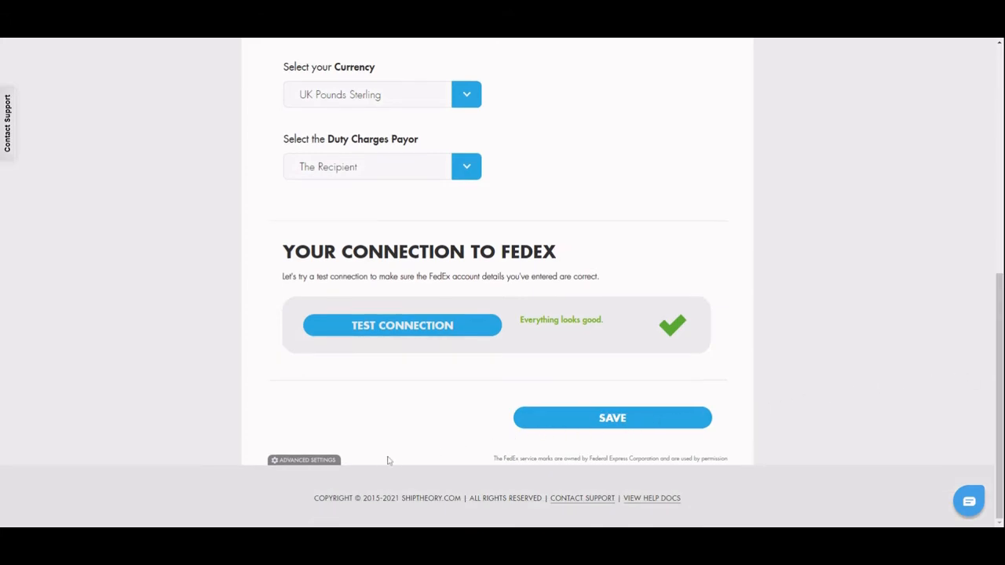
Expand Advanced Settings to show developer key, meter number, test mode and package dimensions.
click(304, 460)
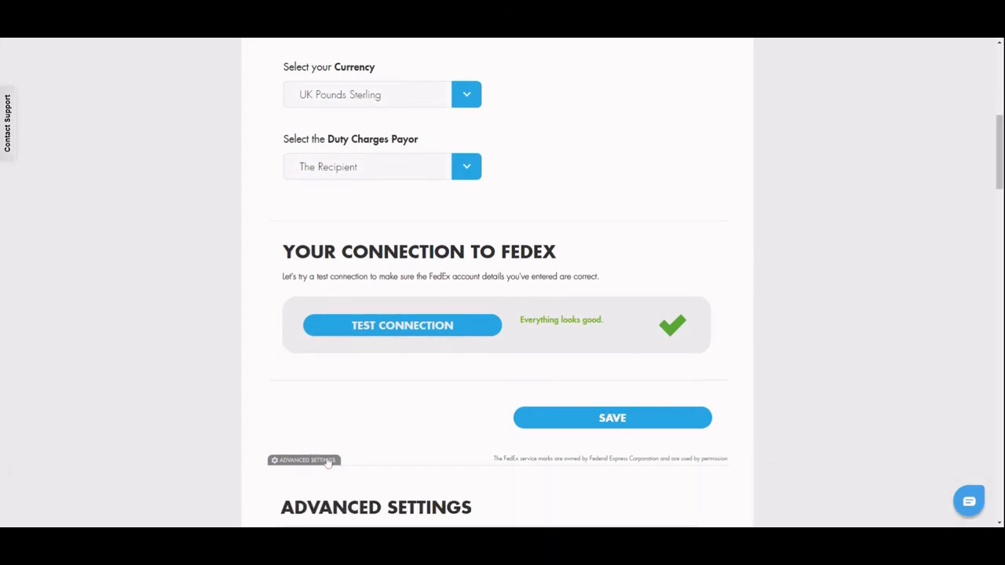
scroll(down, 3)
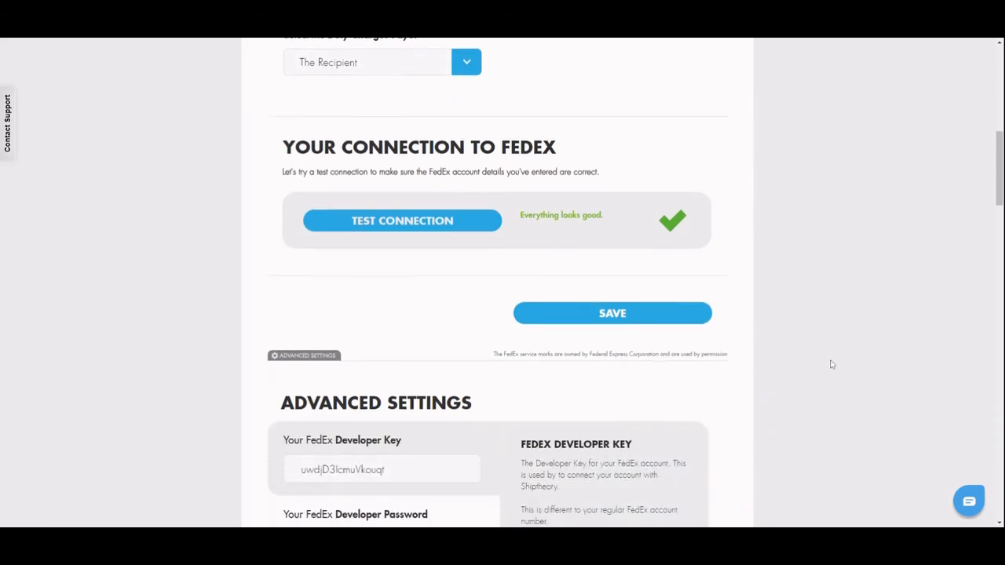
scroll(down, 3)
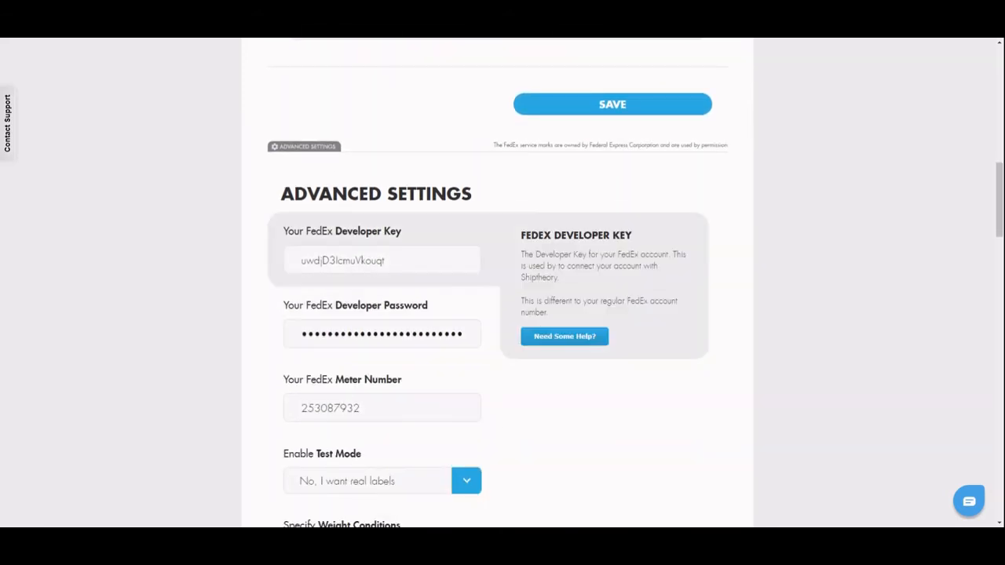
scroll(down, 3)
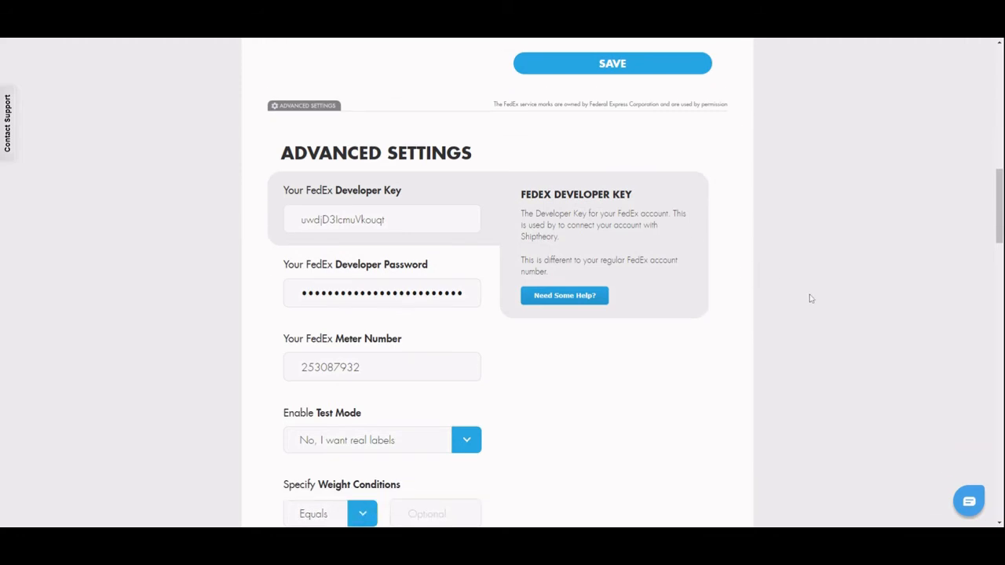
scroll(down, 3)
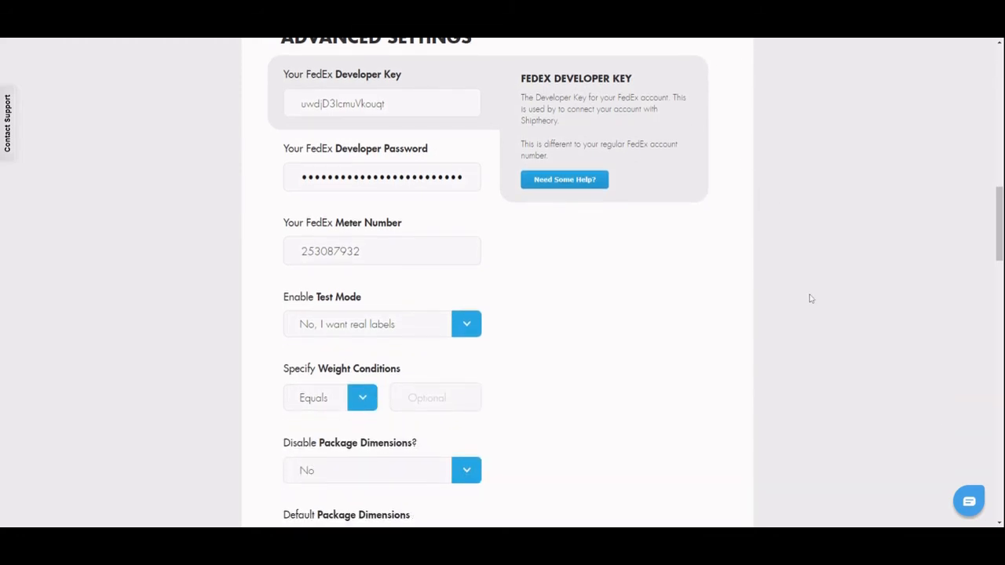
Set Enable Electronic Trade Documents to Enable for the FedEx account.
scroll(down, 3)
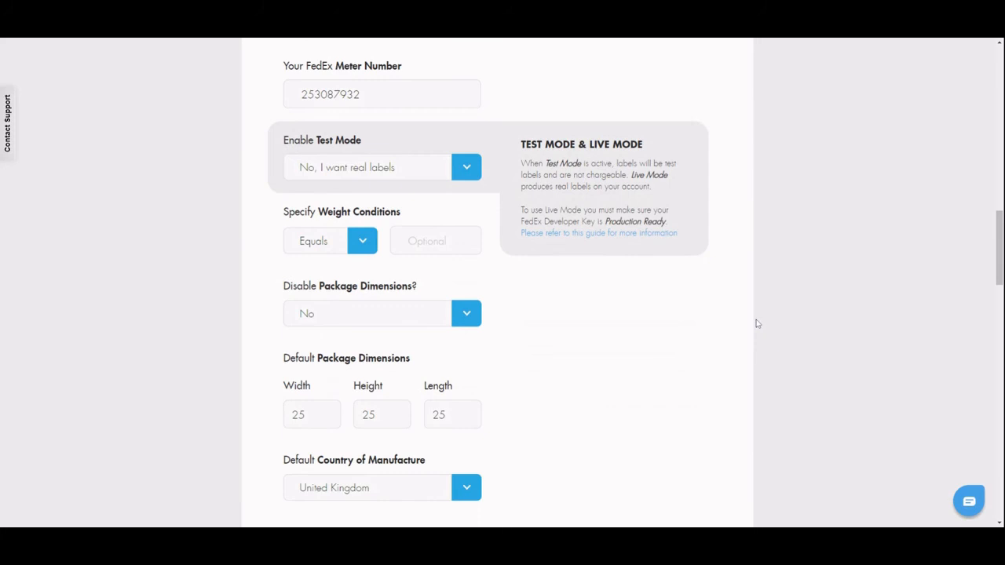
scroll(down, 3)
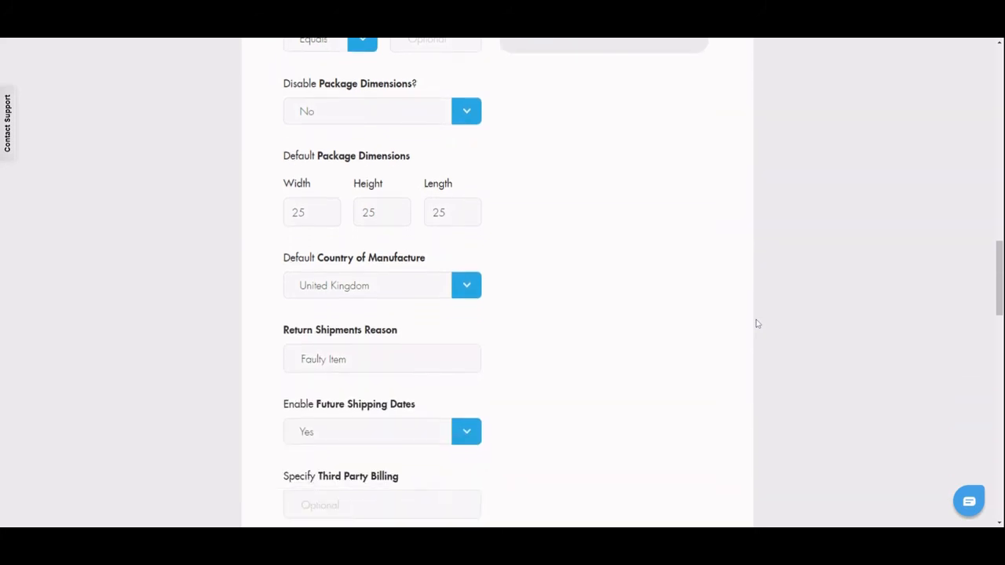
scroll(down, 3)
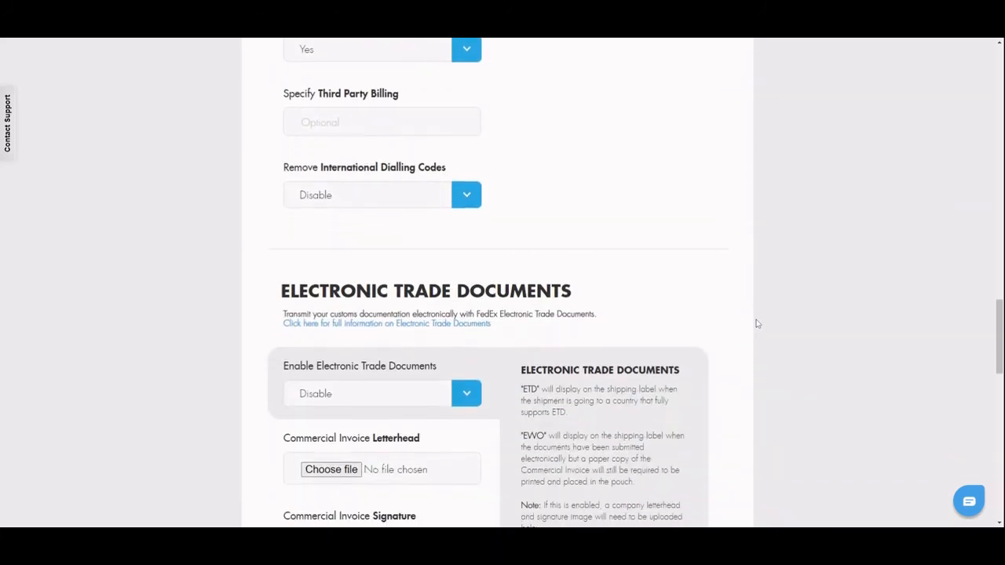
scroll(down, 3)
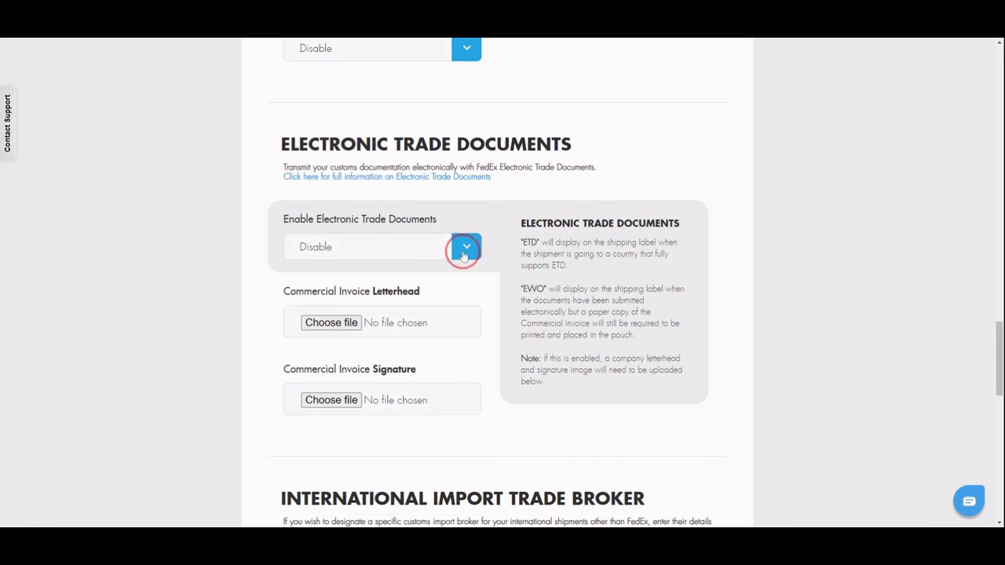
click(466, 246)
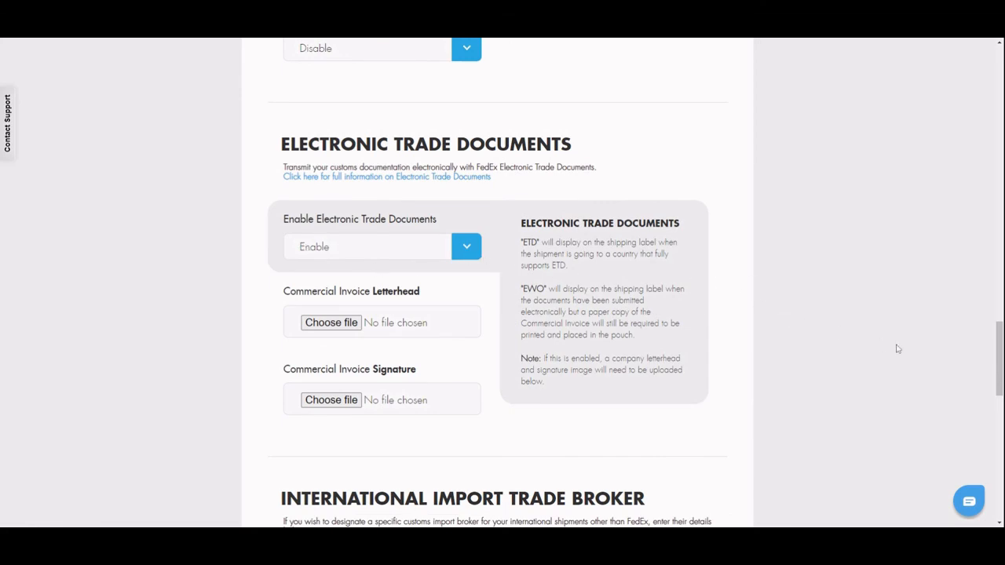
scroll(up, 3)
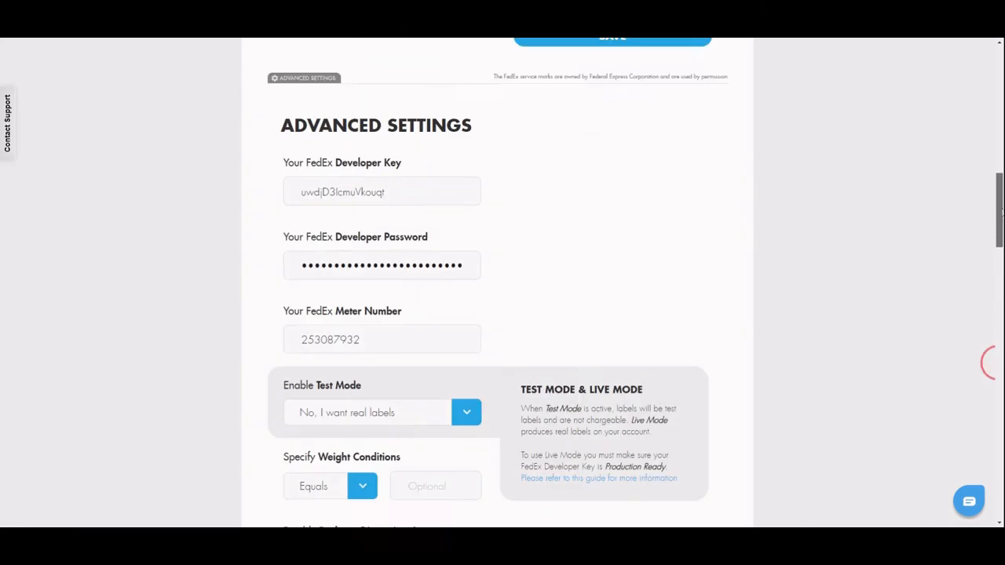
scroll(up, 3)
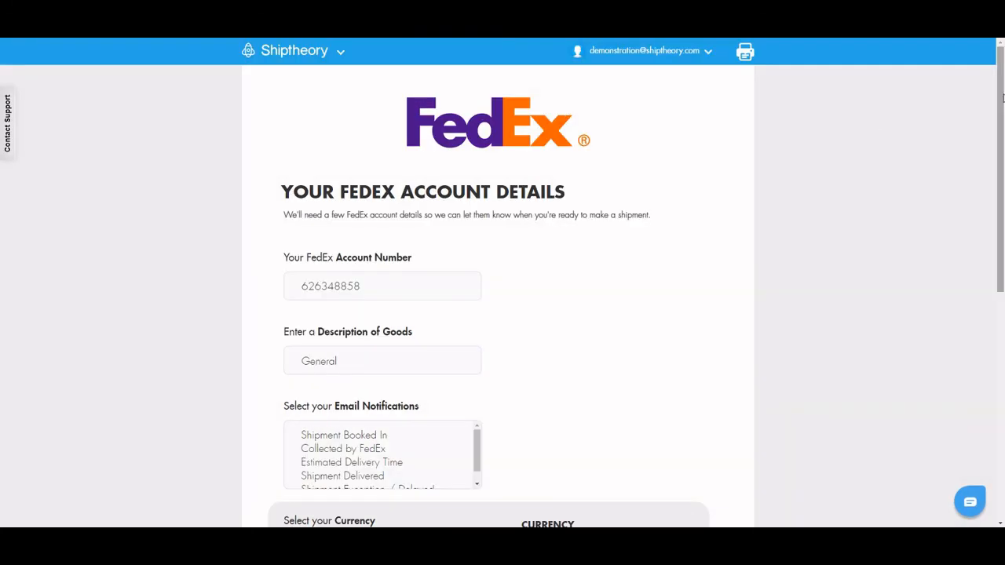